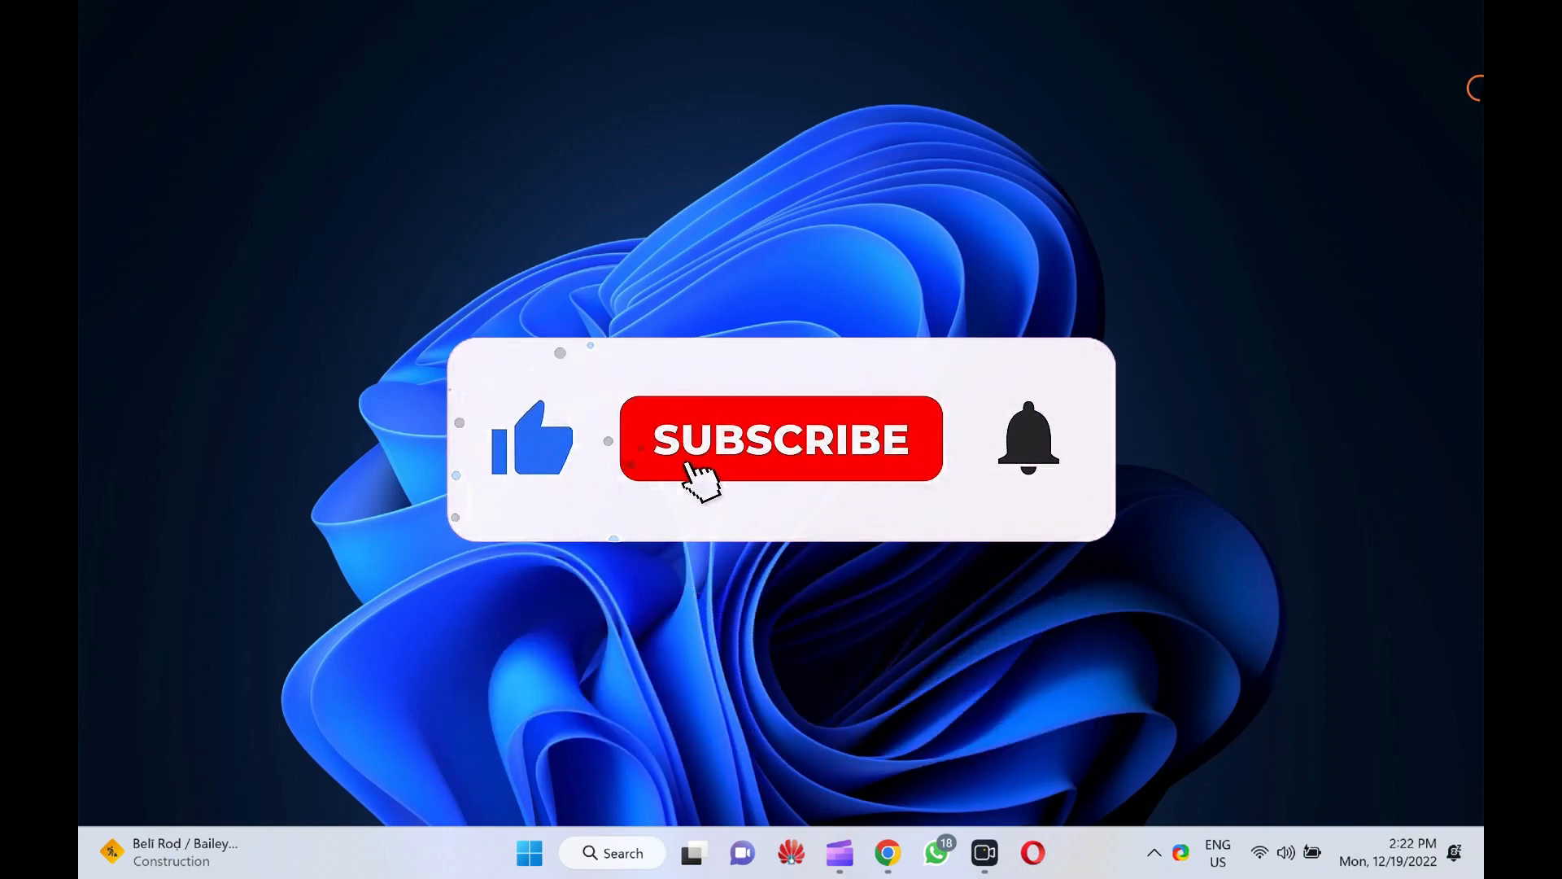
Search Start for 'control' and launch Control Panel
left_click(779, 439)
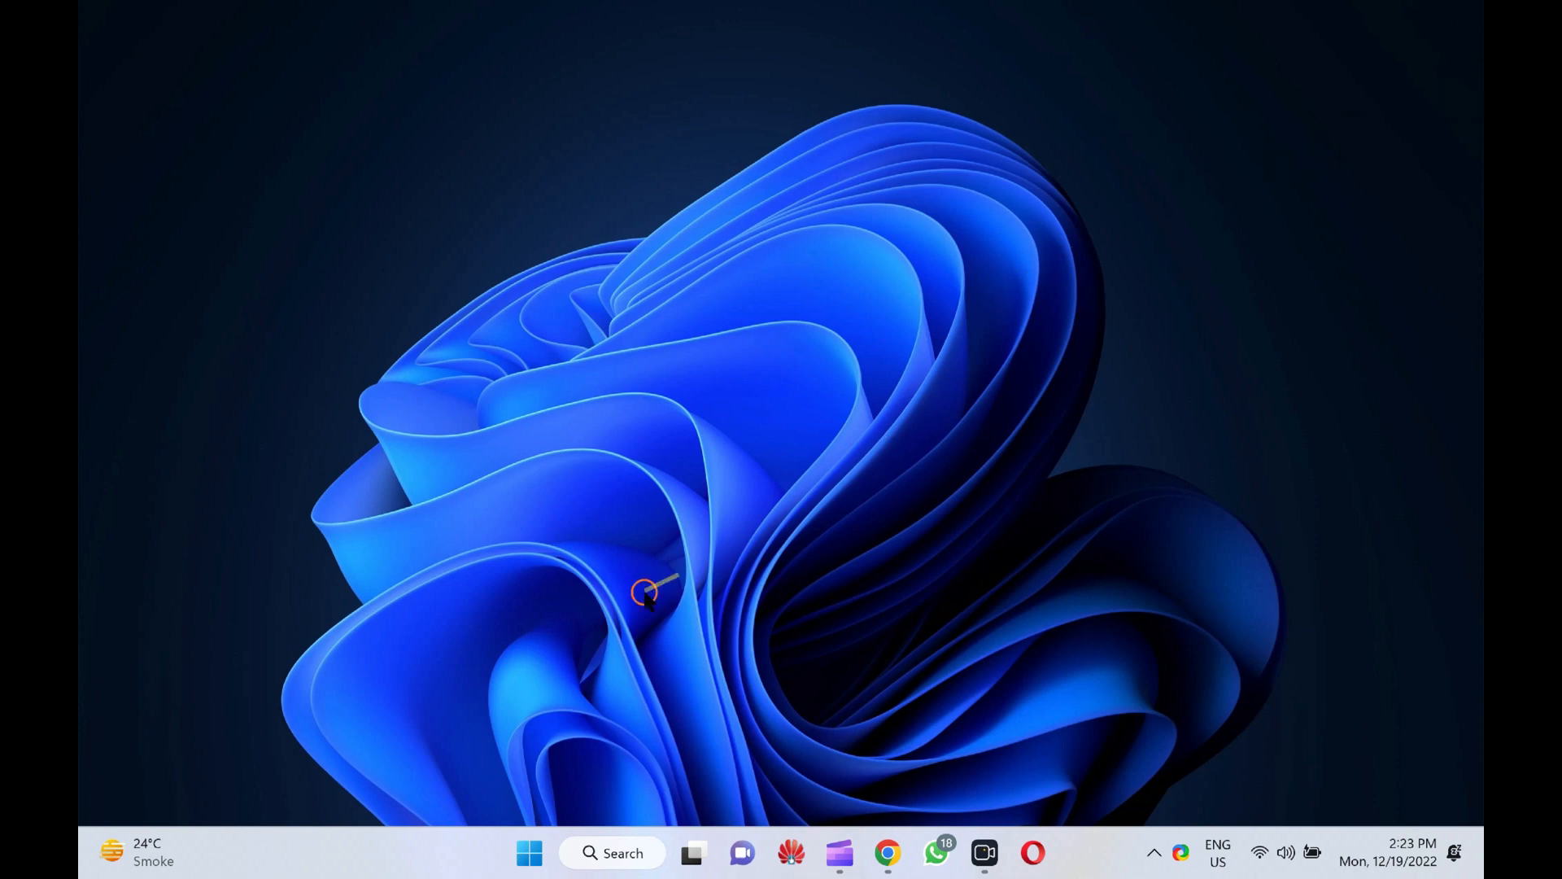
mouse_move(529, 852)
type("c")
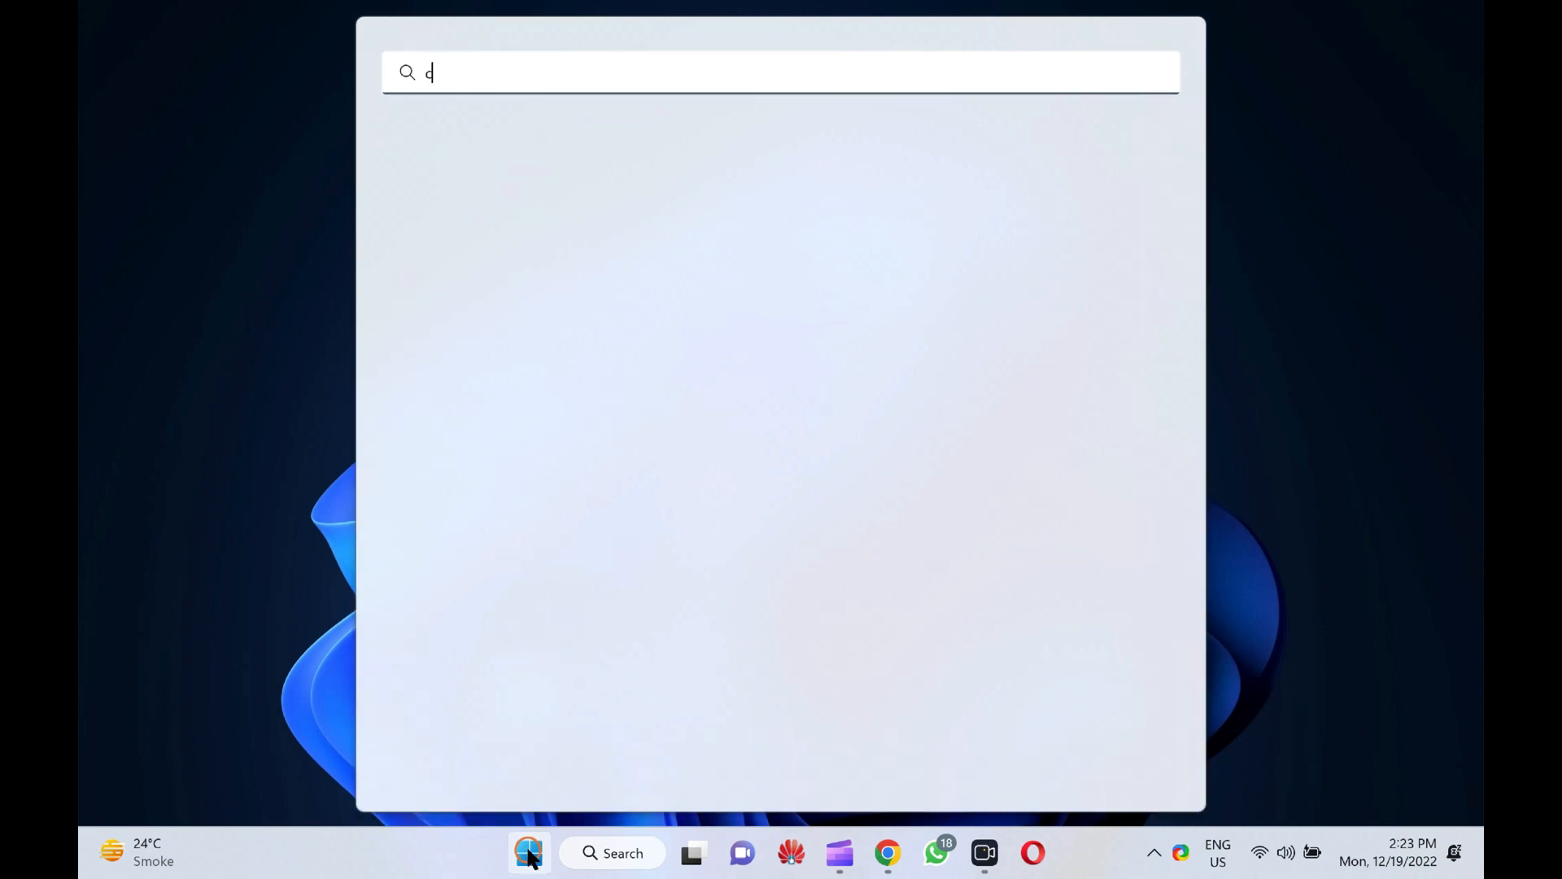
type("ontr")
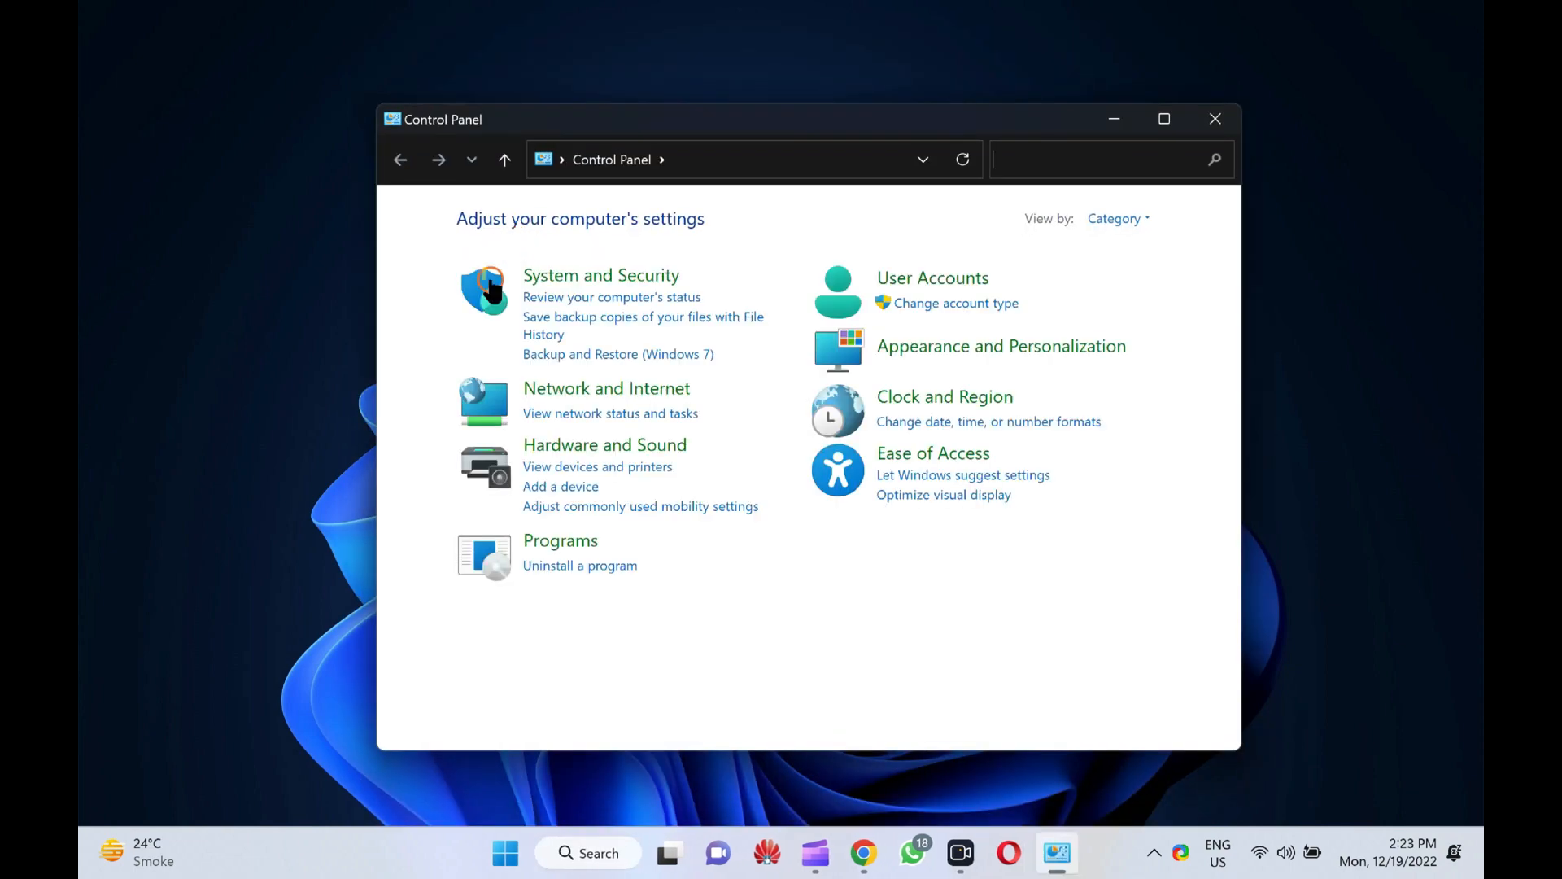
mouse_move(618, 456)
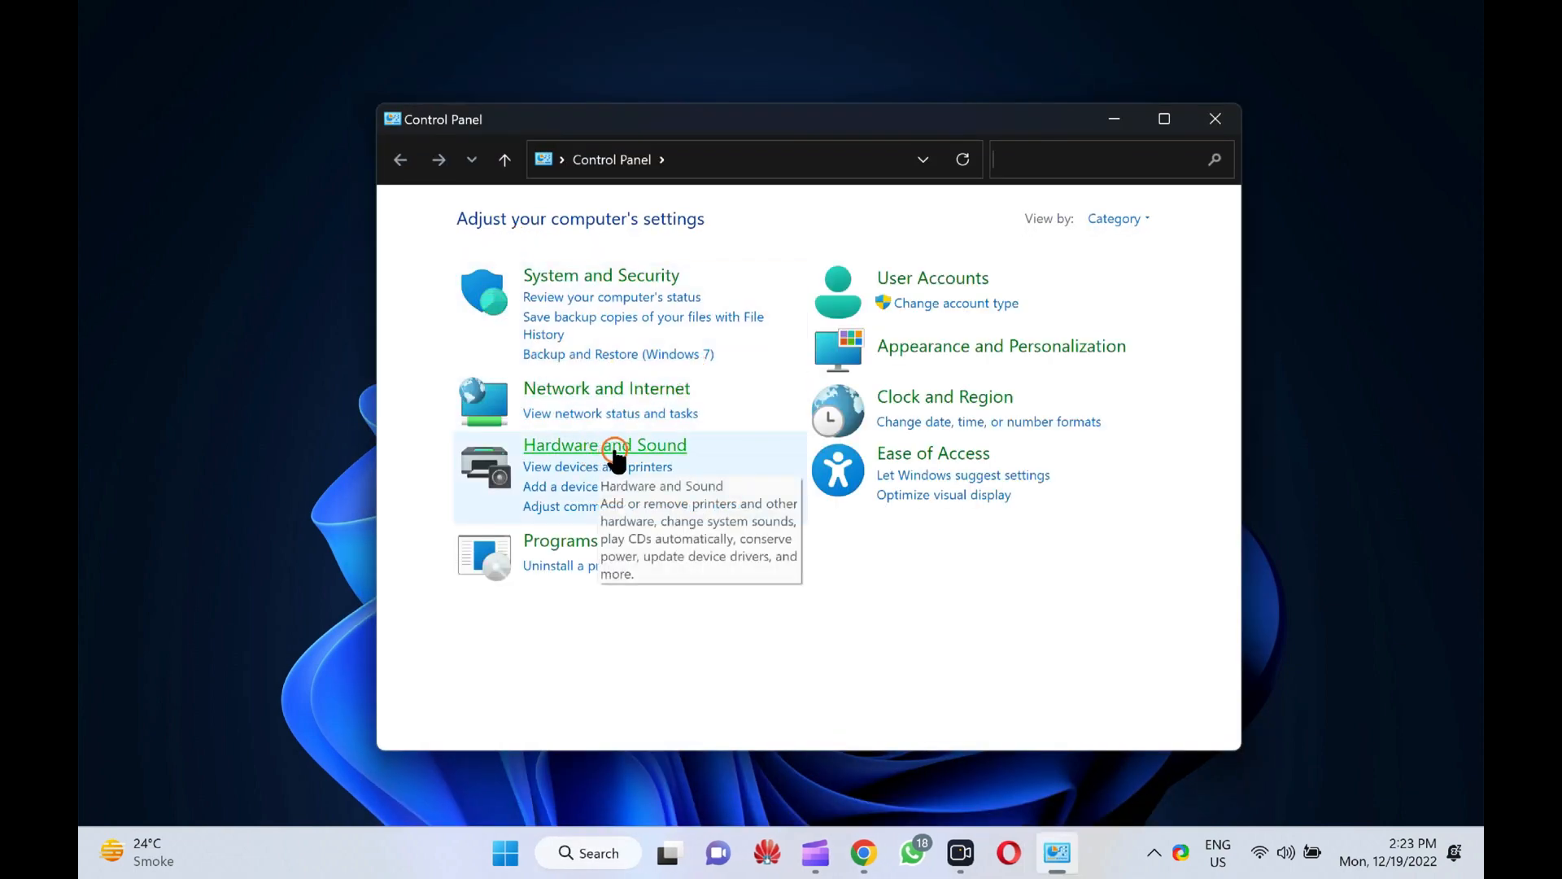
Go to the Hardware and Sound category in Control Panel
left_click(604, 445)
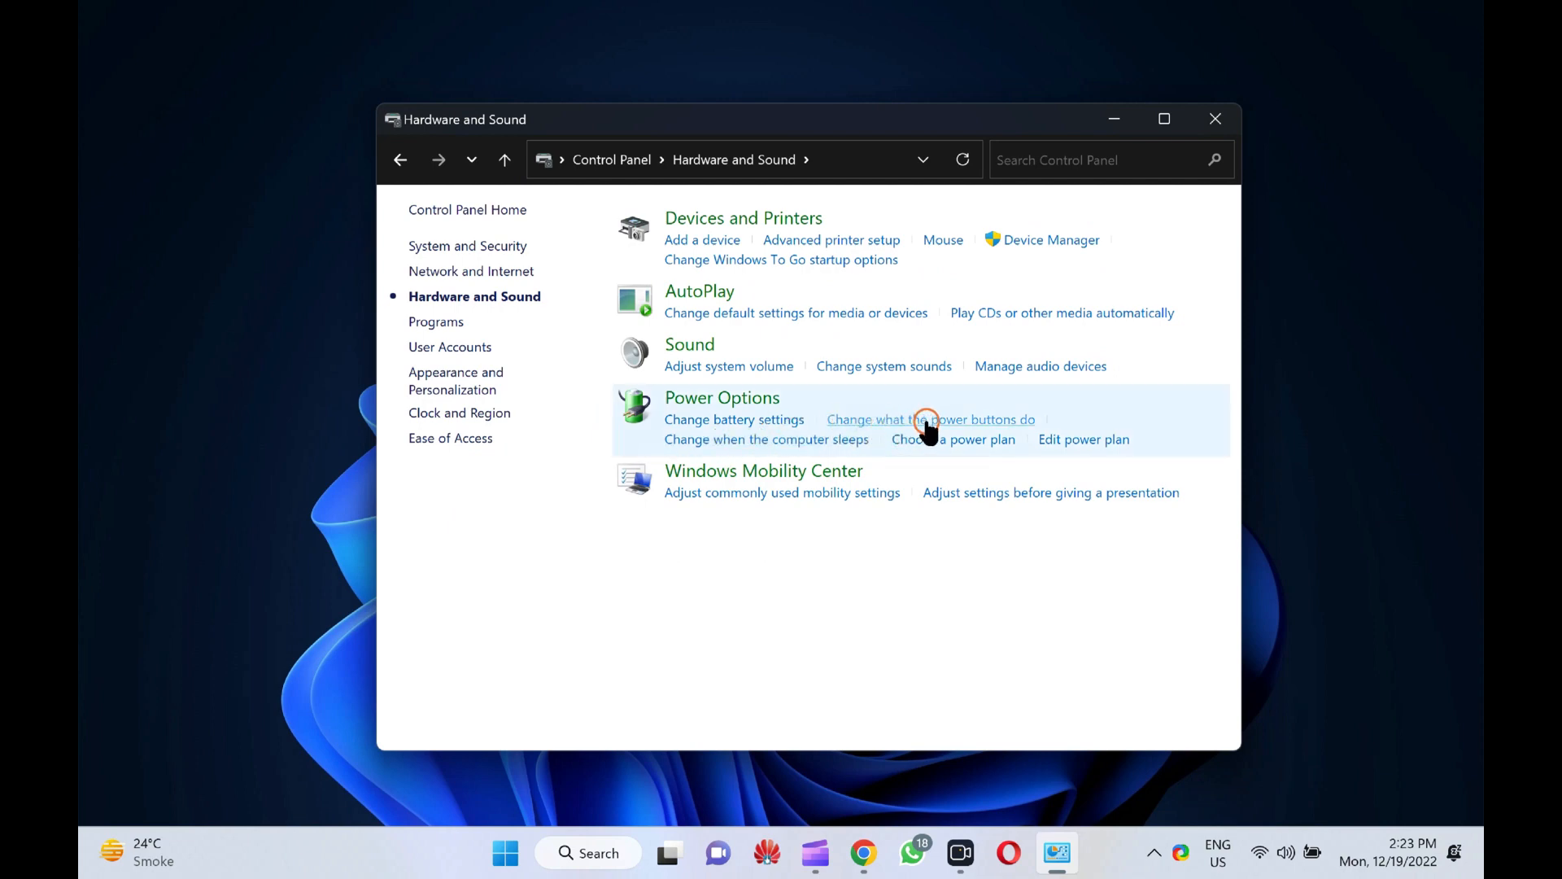
Set the power button to Hibernate on battery and when plugged in, and save changes
left_click(929, 418)
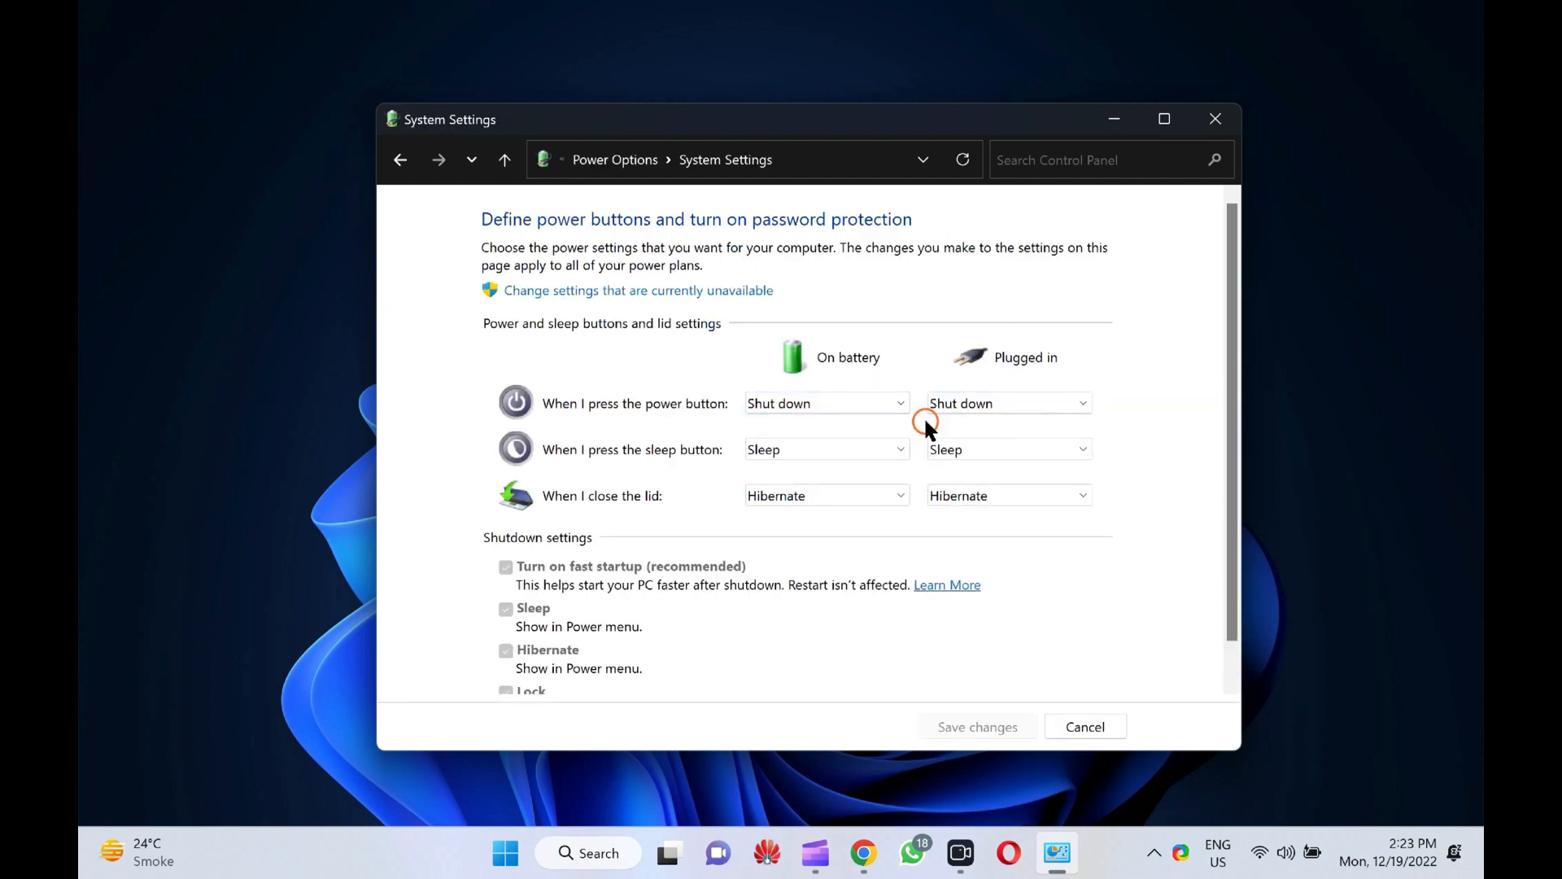
mouse_move(573, 420)
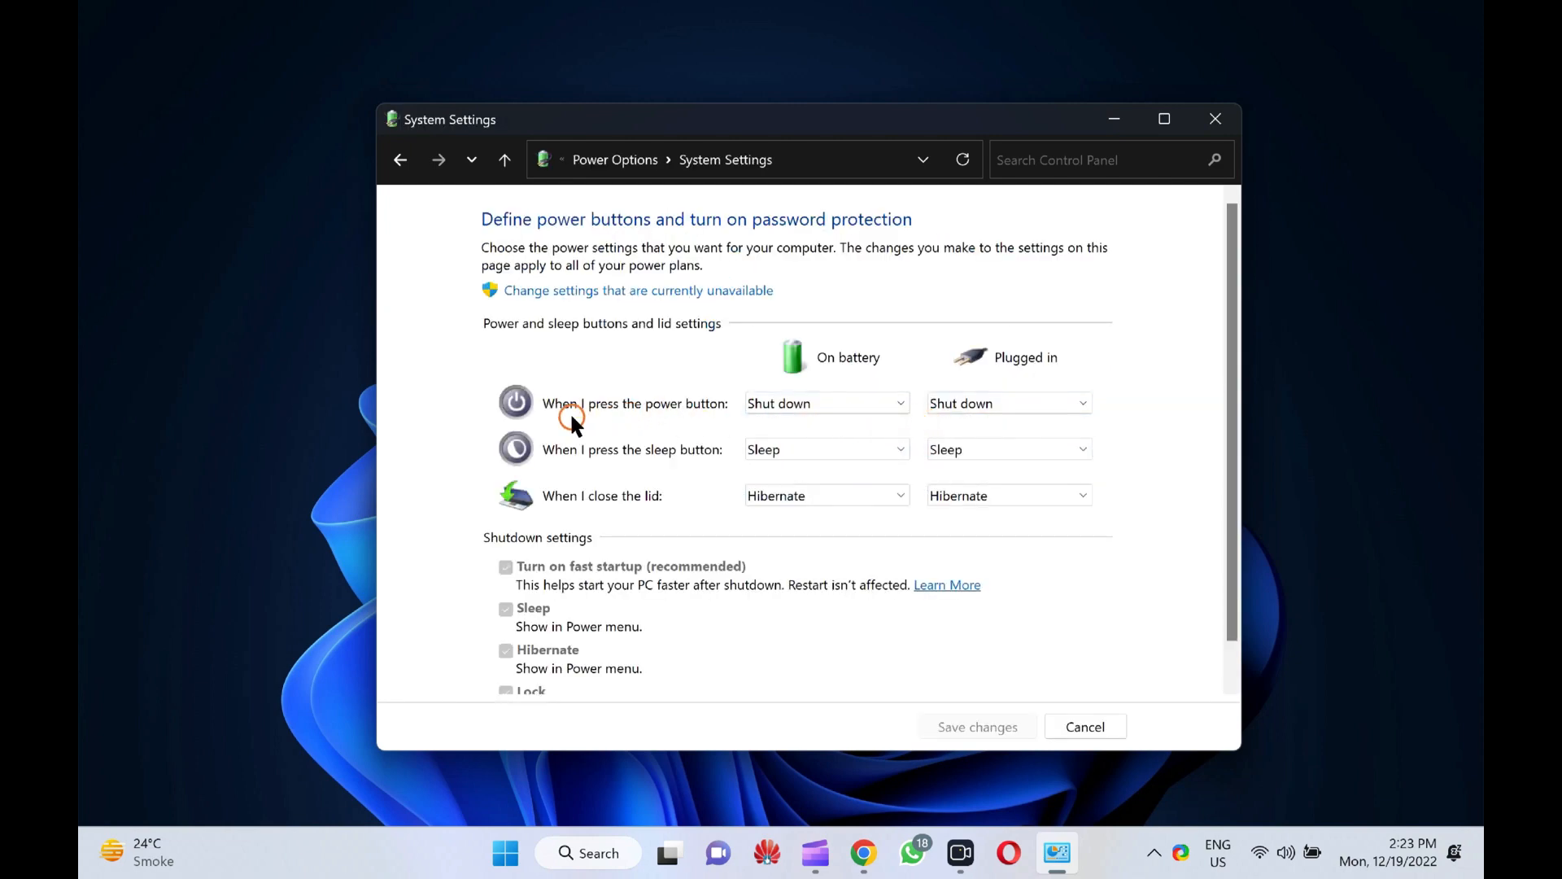
mouse_move(703, 408)
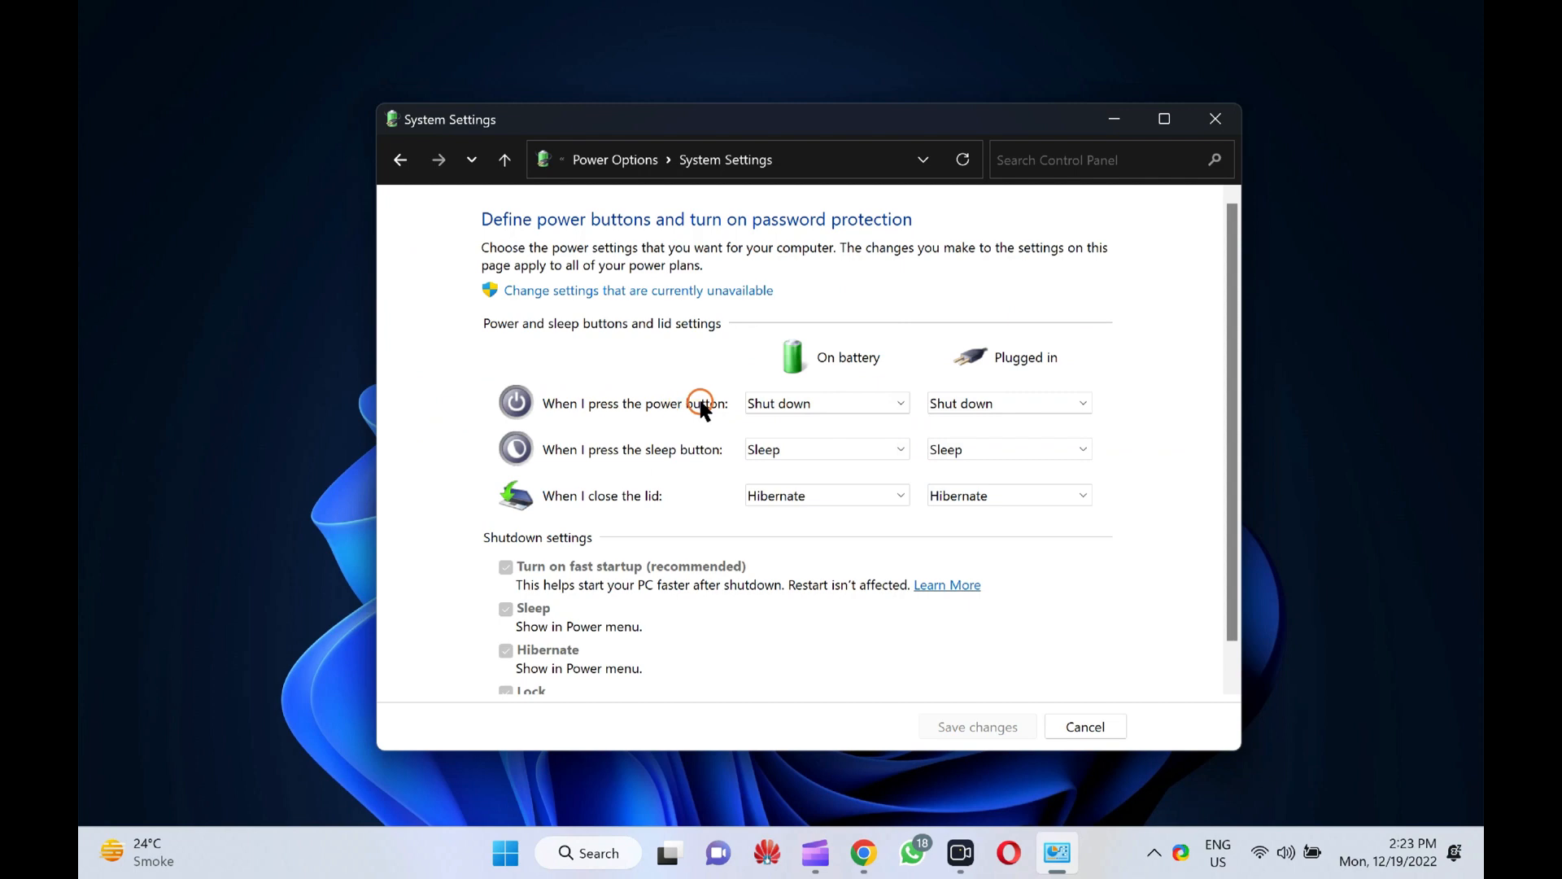
left_click(825, 402)
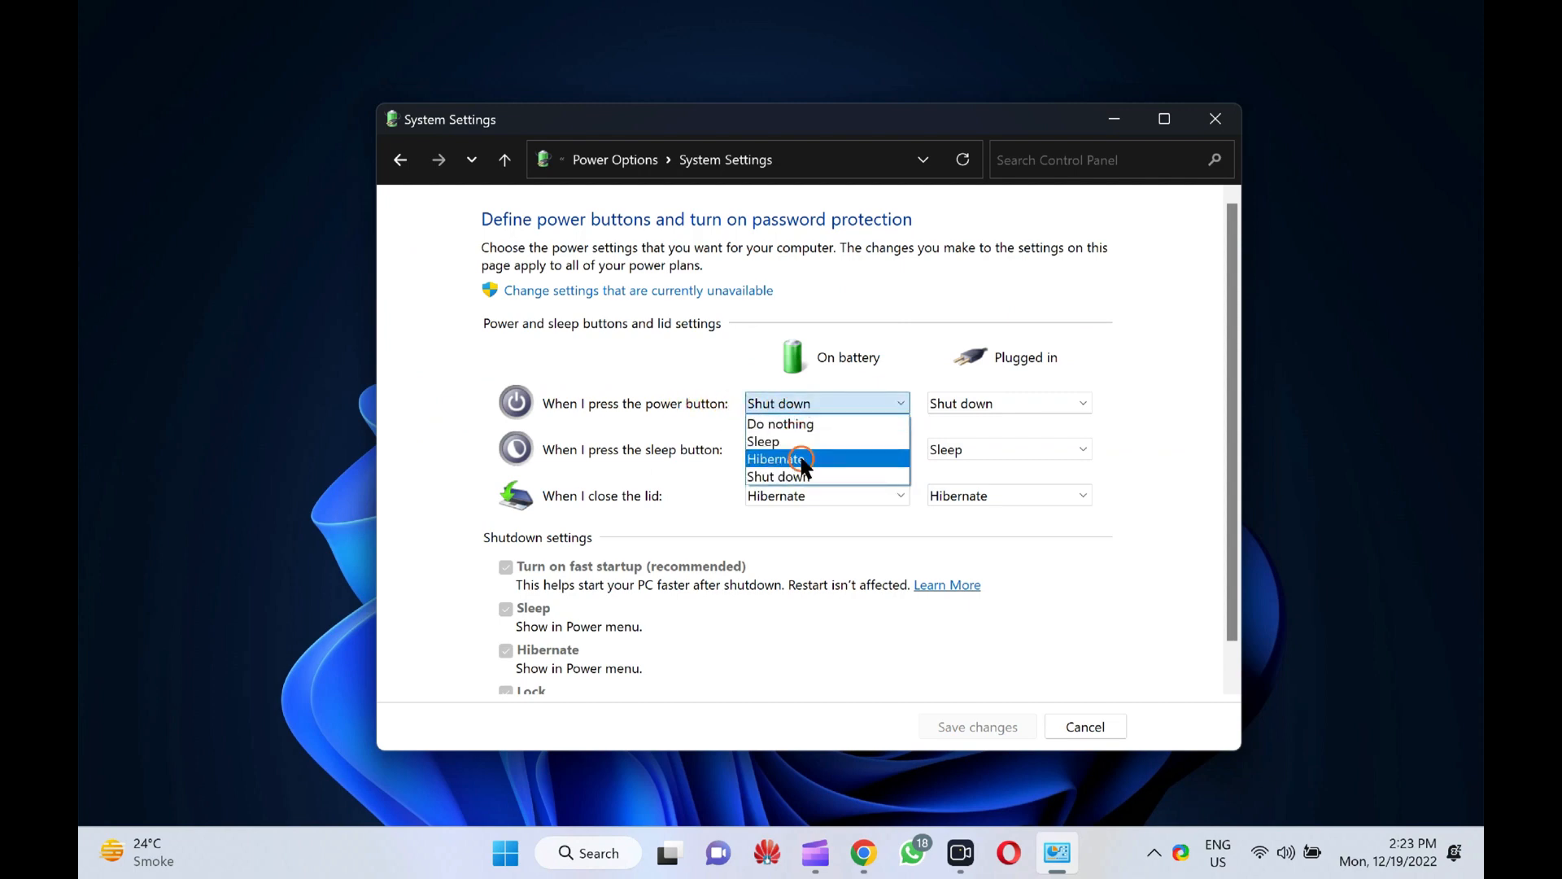
left_click(780, 459)
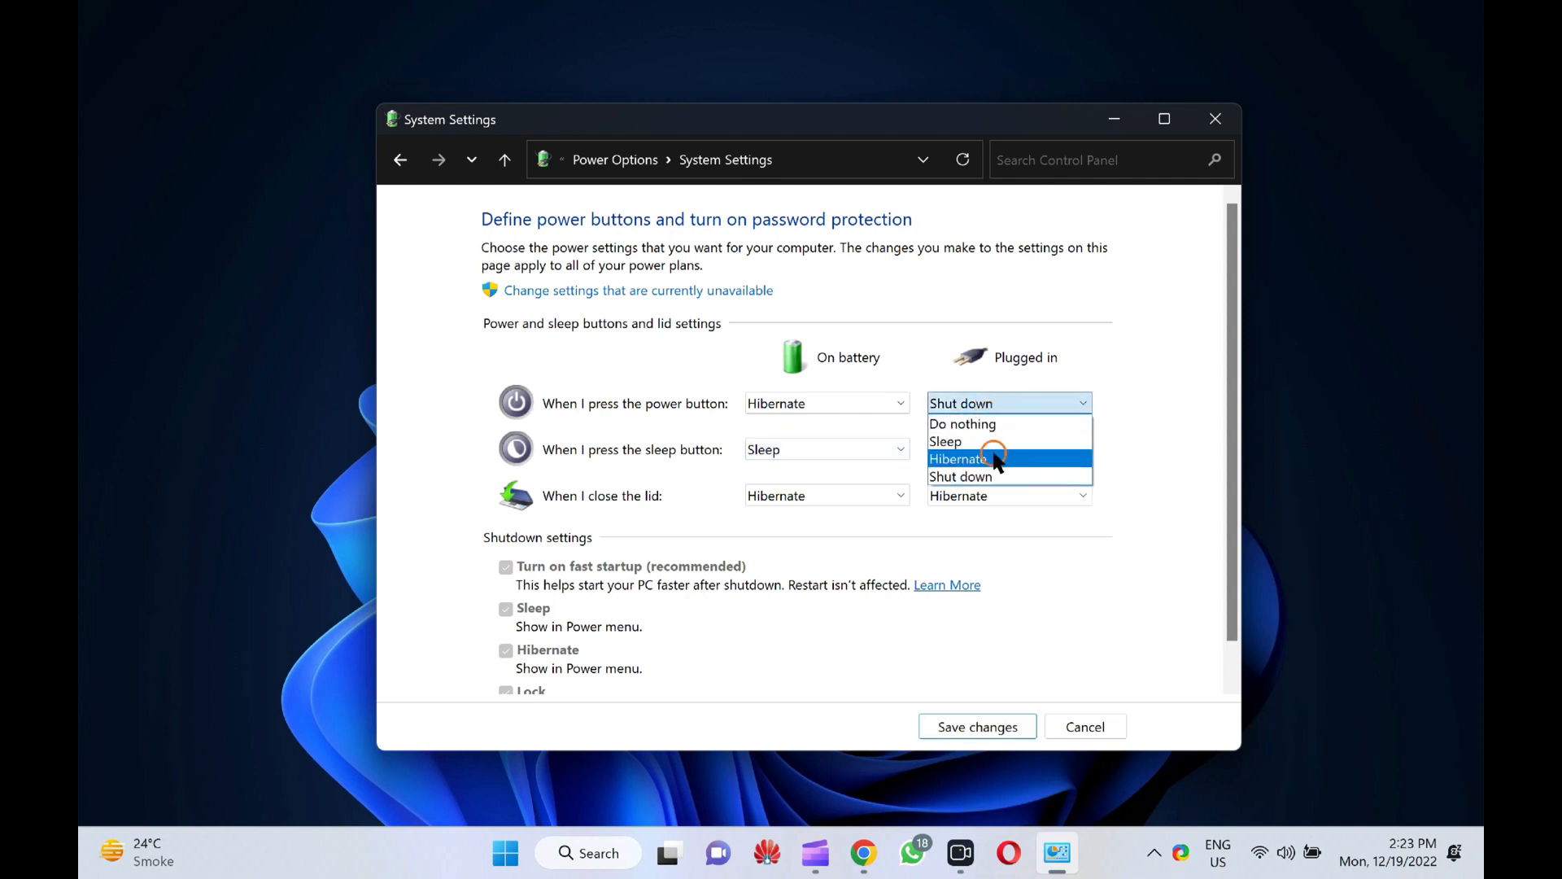
left_click(976, 726)
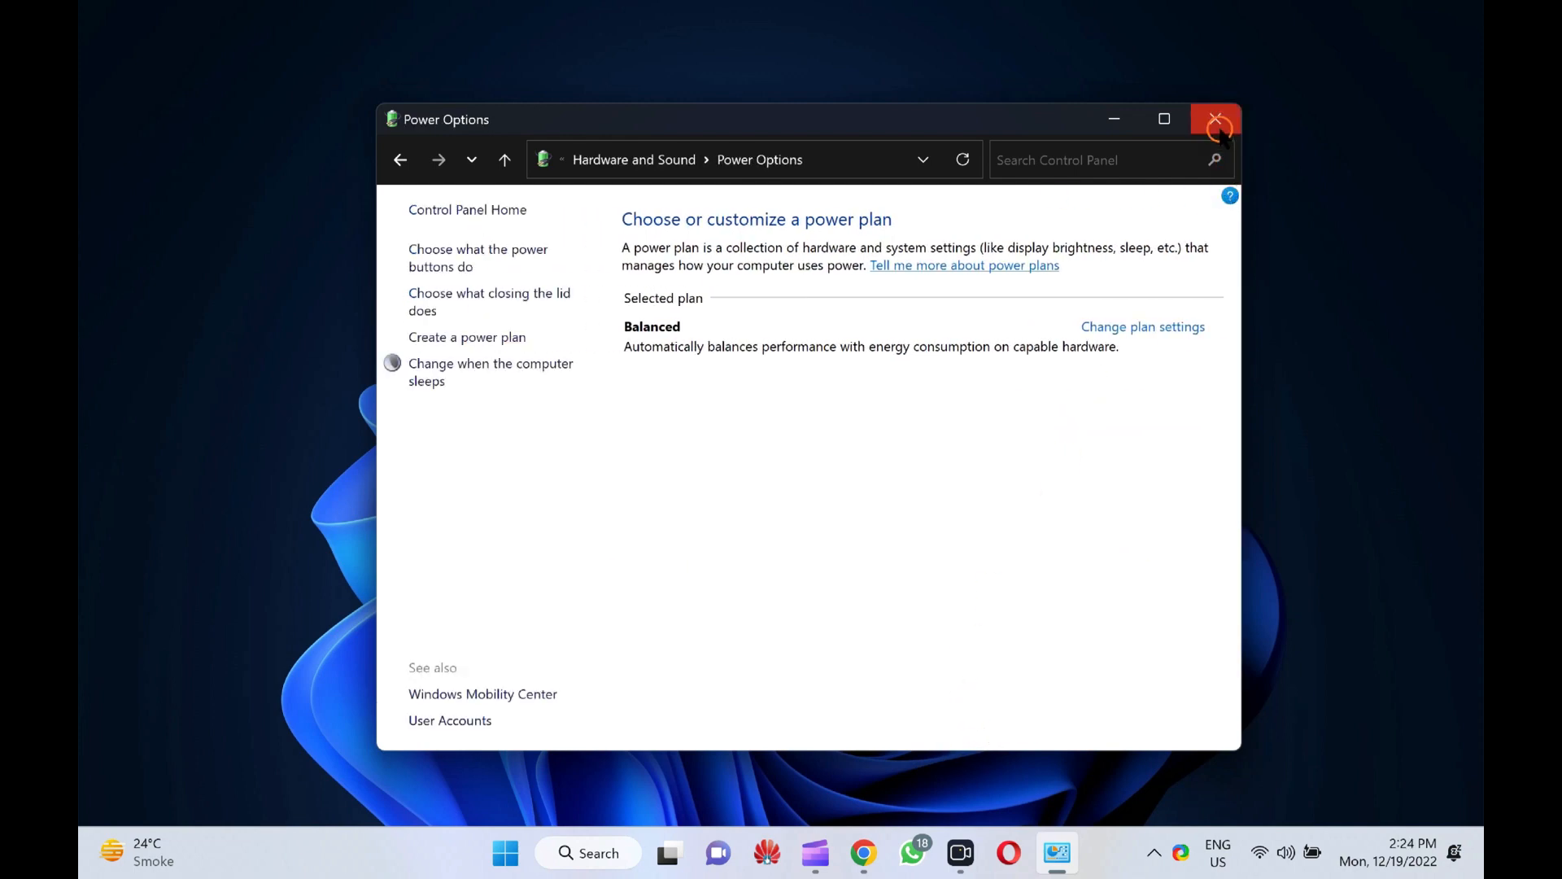
Close the Power Options window, returning to the Windows 11 desktop
left_click(1215, 119)
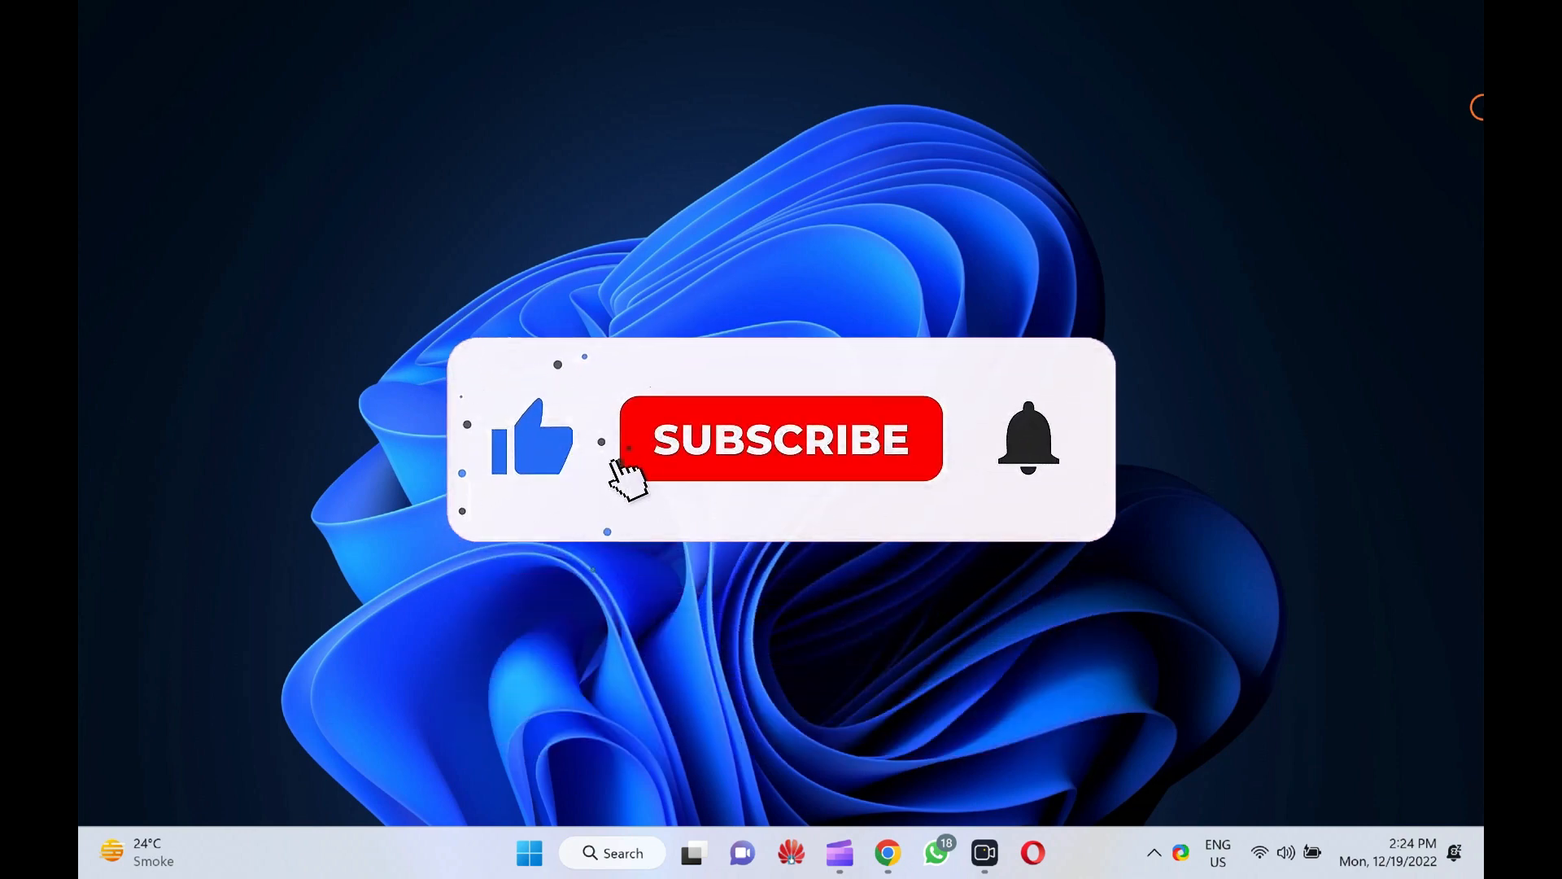
left_click(779, 437)
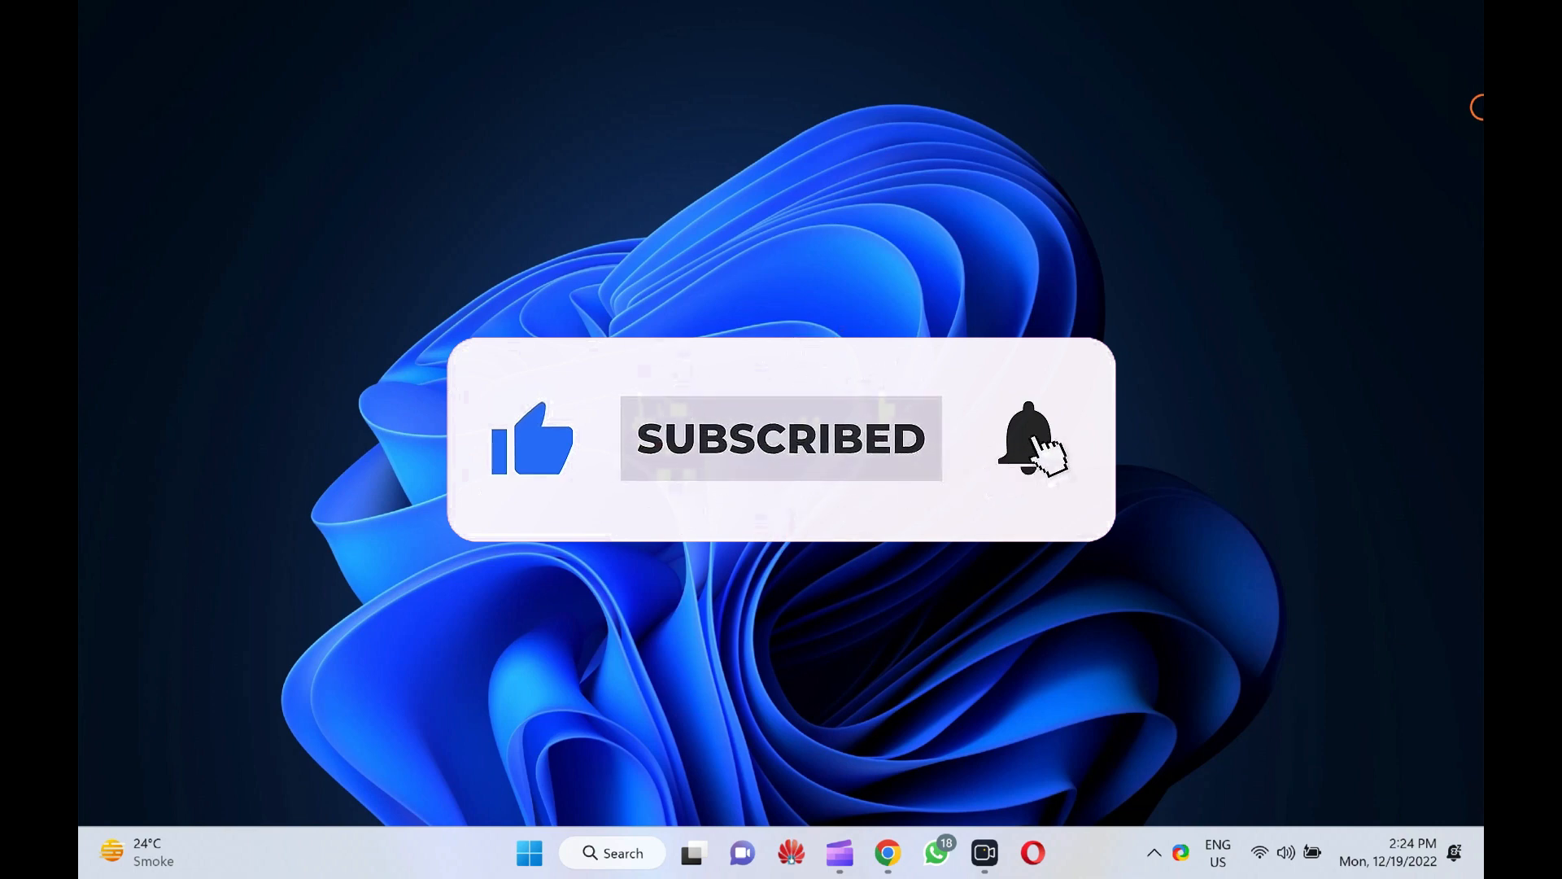